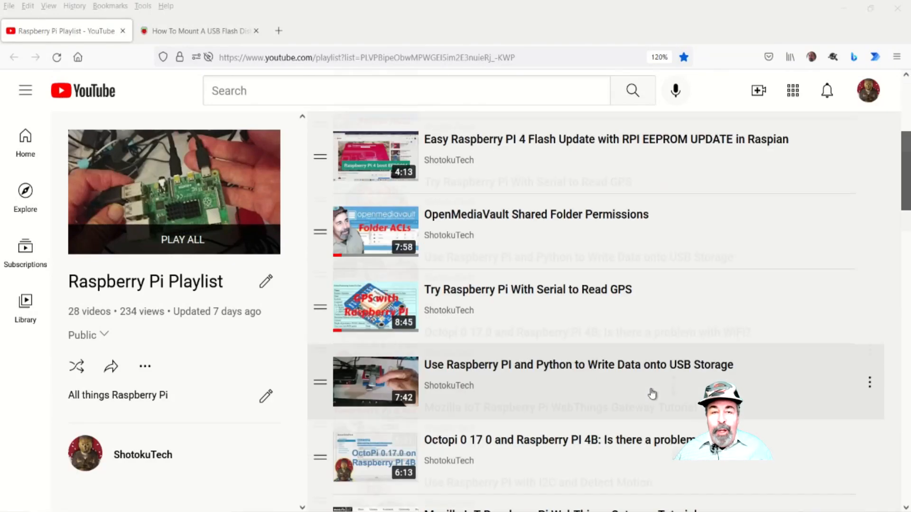
Browse the Raspberry Pi playlist, then switch to the 'How To Mount A USB Flash Disk' article.
{"action": "scroll", "scroll_direction": "down", "scroll_amount": 3}
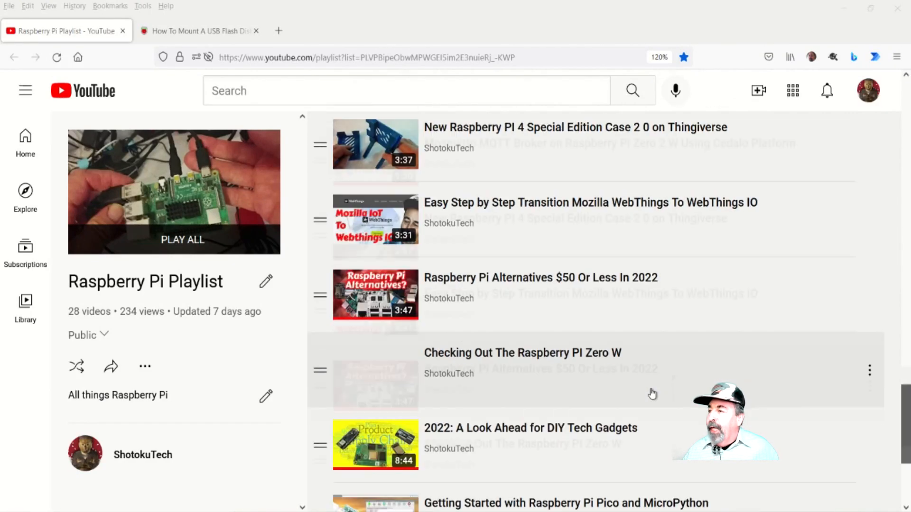
{"action": "scroll", "scroll_direction": "down", "scroll_amount": 3}
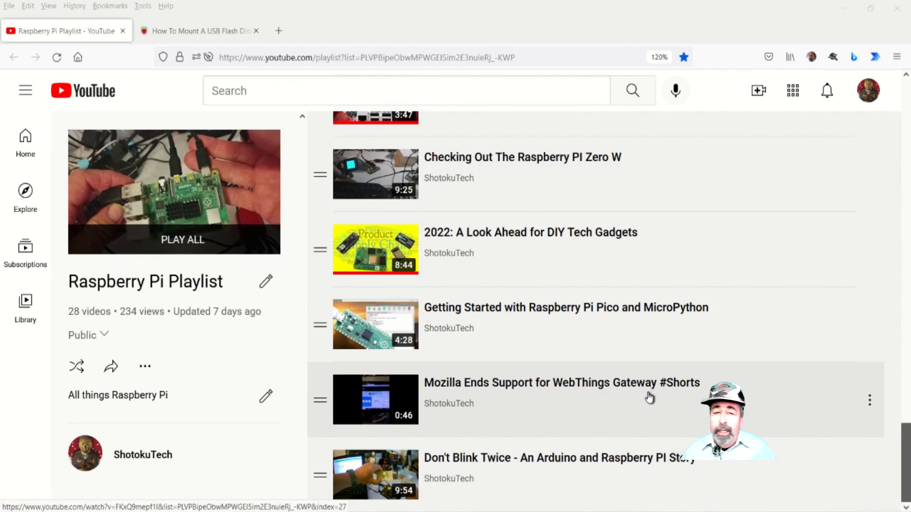
{"action": "scroll", "scroll_direction": "down", "scroll_amount": 3}
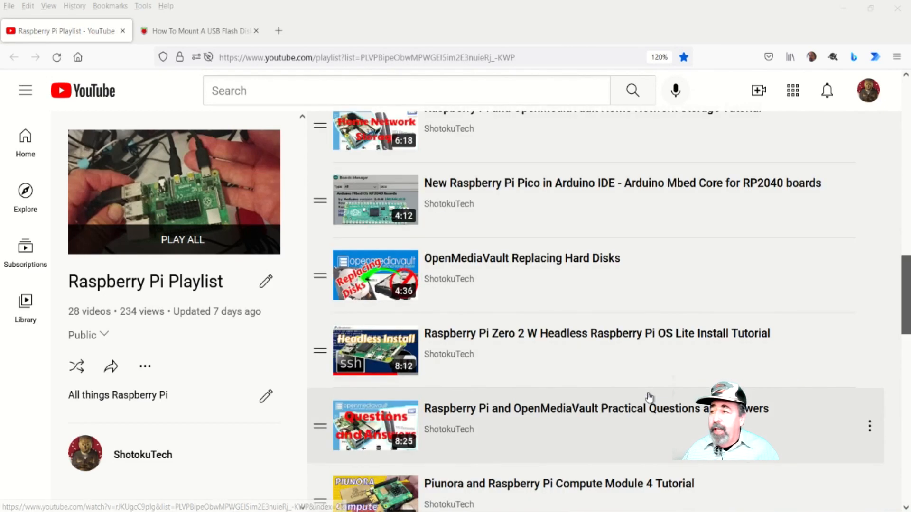
{"action": "scroll", "scroll_direction": "up", "scroll_amount": 3}
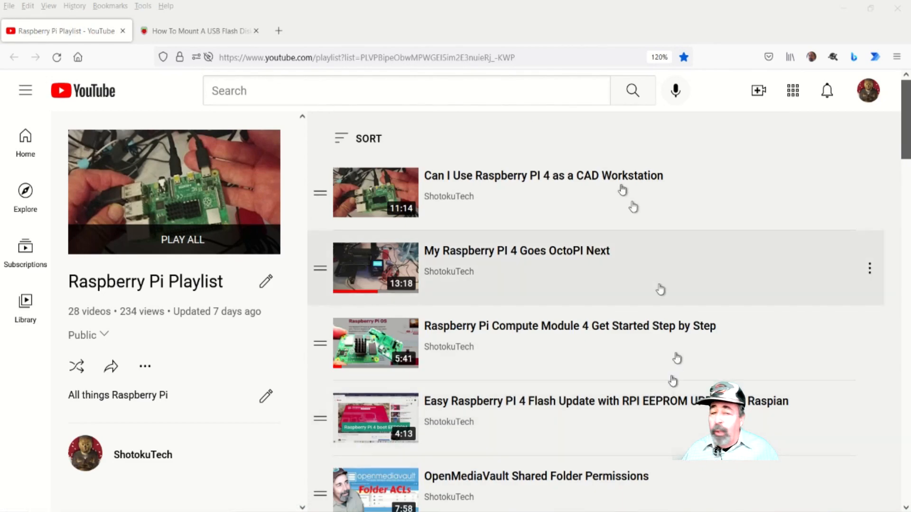
{"action": "mouse_move", "coordinate": [200, 31]}
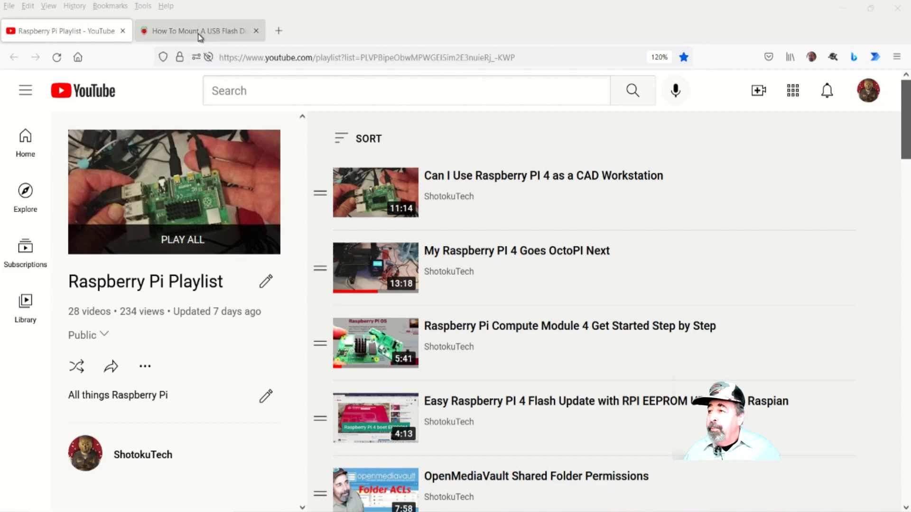
{"action": "left_click", "coordinate": [198, 31]}
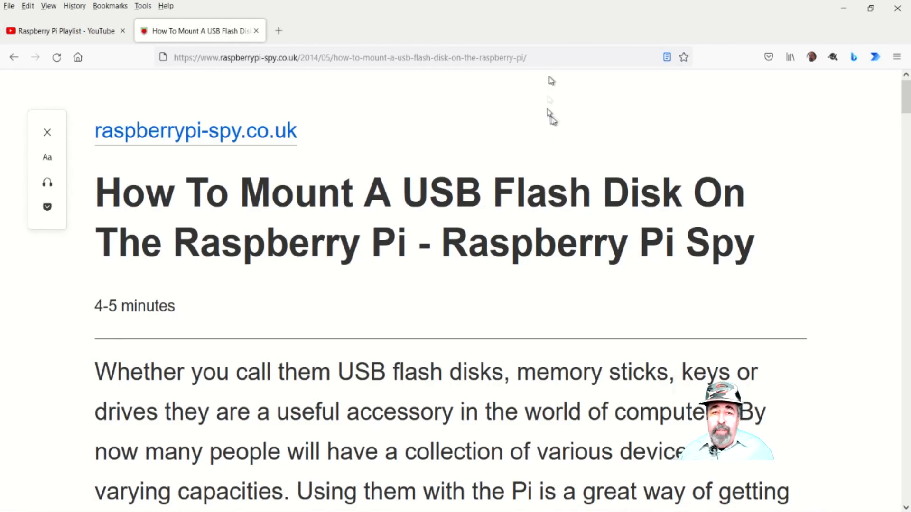
{"action": "mouse_move", "coordinate": [550, 114]}
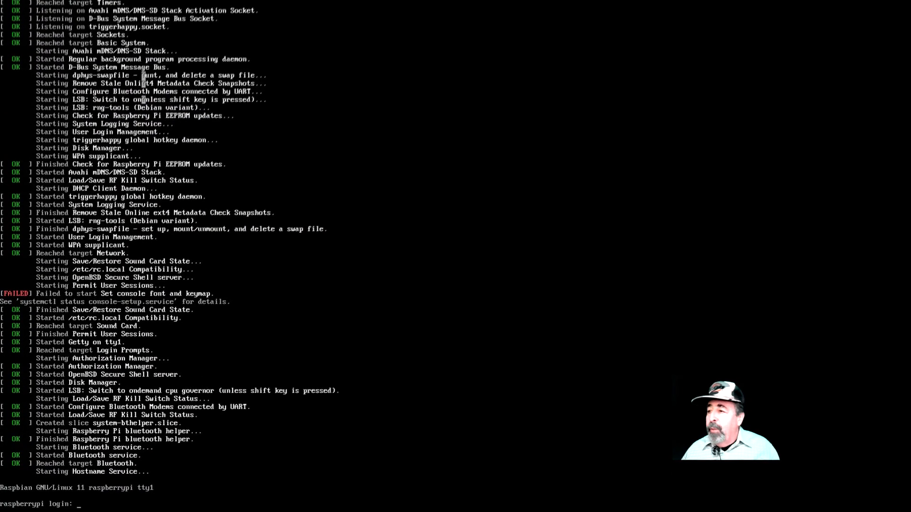
Log in at the console prompt as user pi with its password.
{"action": "type", "text": "pi"}
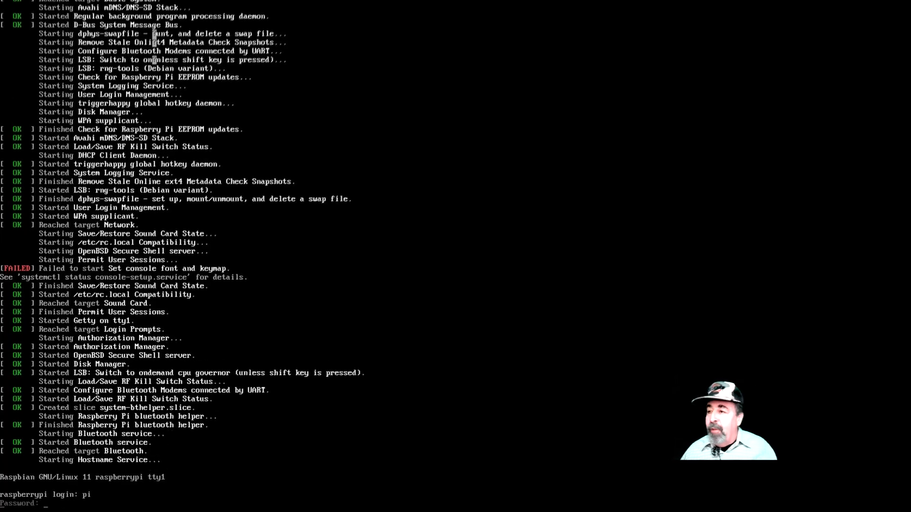
{"action": "scroll", "scroll_direction": "up", "scroll_amount": 3}
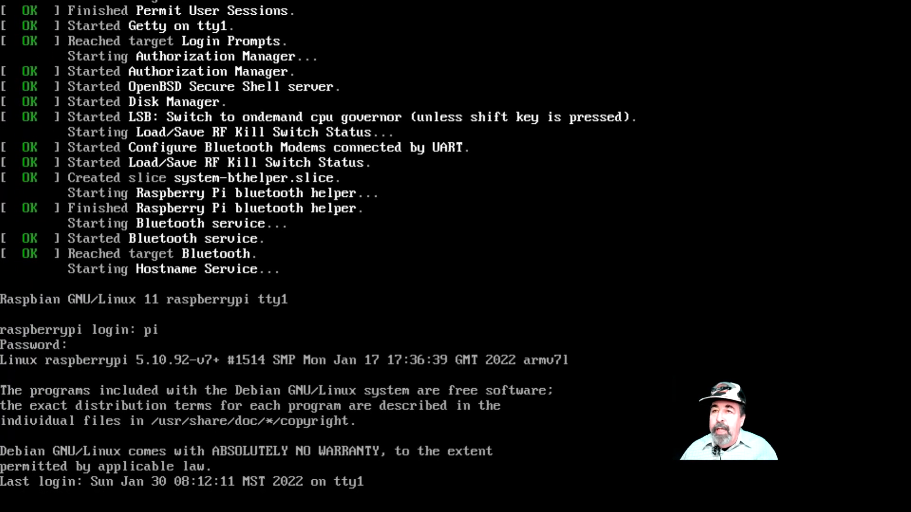
Run ls -l /dev/disk/by-uuid/ to find sda1's UUID 0EBA-65B0.
{"action": "type", "text": "l"}
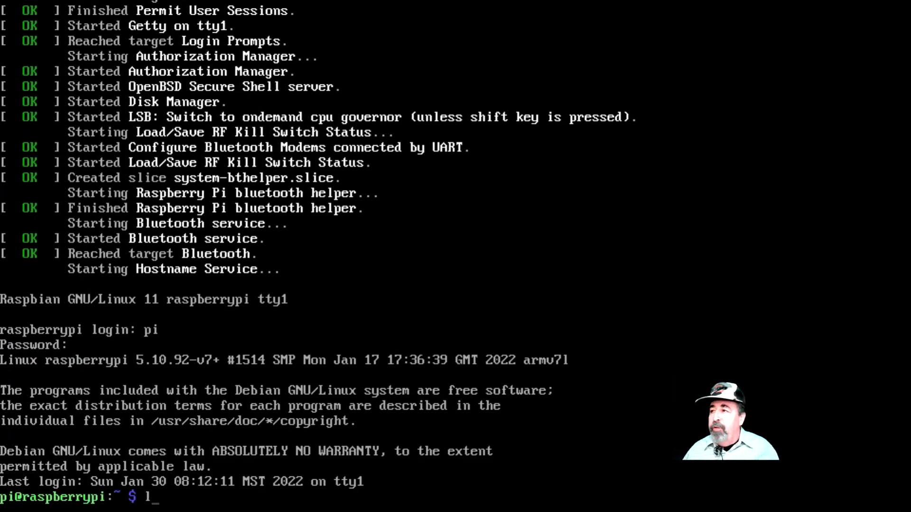
{"action": "type", "text": "s -l /"}
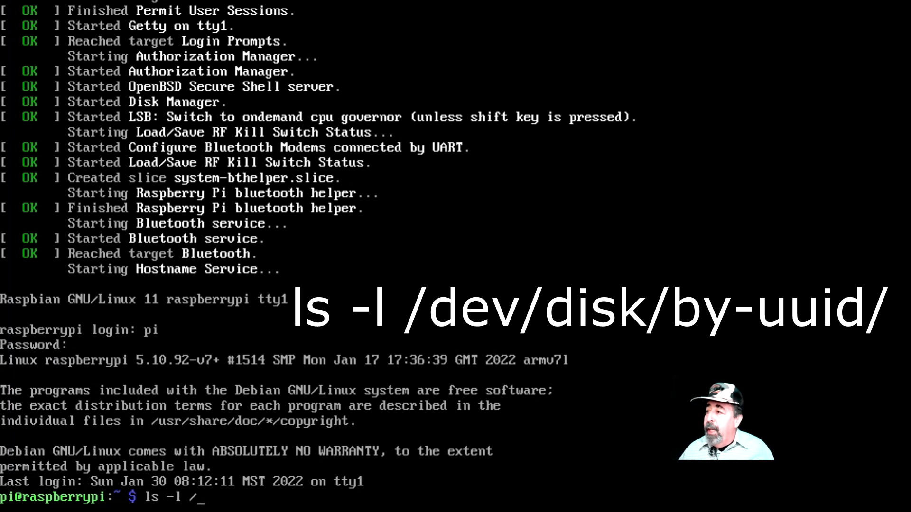
{"action": "type", "text": "dev/disk/"}
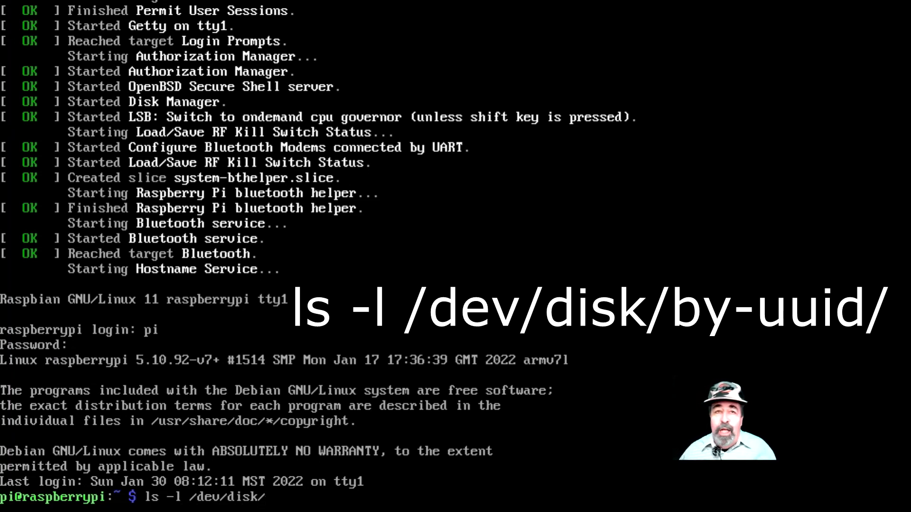
{"action": "type", "text": "by-uuid/"}
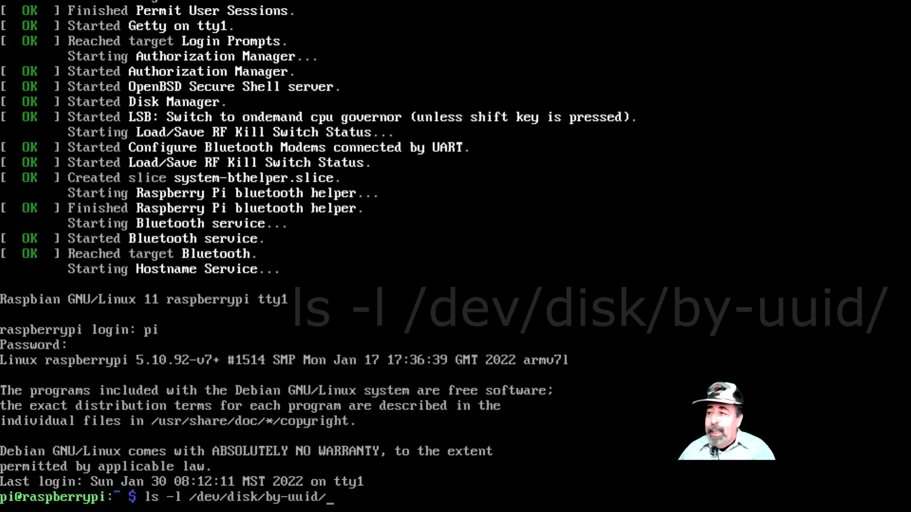
{"action": "key", "text": "Return"}
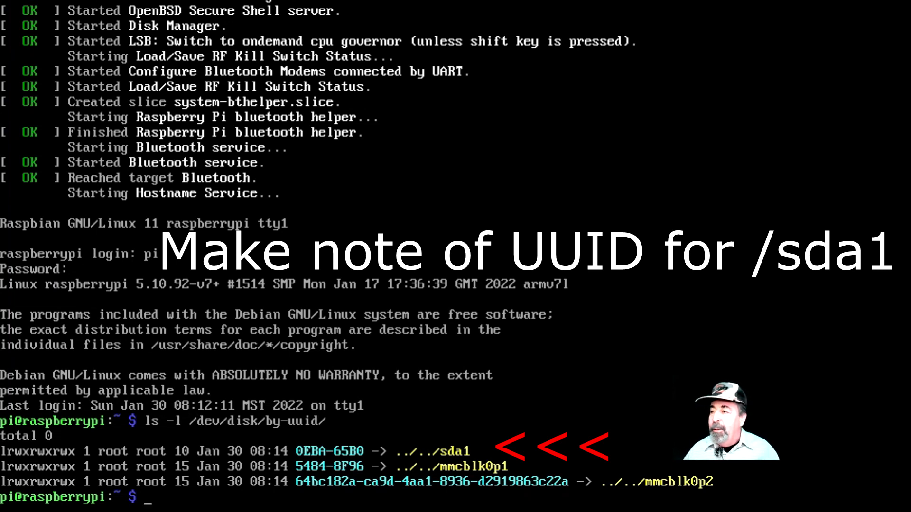
Create the /media/usb mount folder with sudo mkdir.
{"action": "type", "text": "sudo mkdir"}
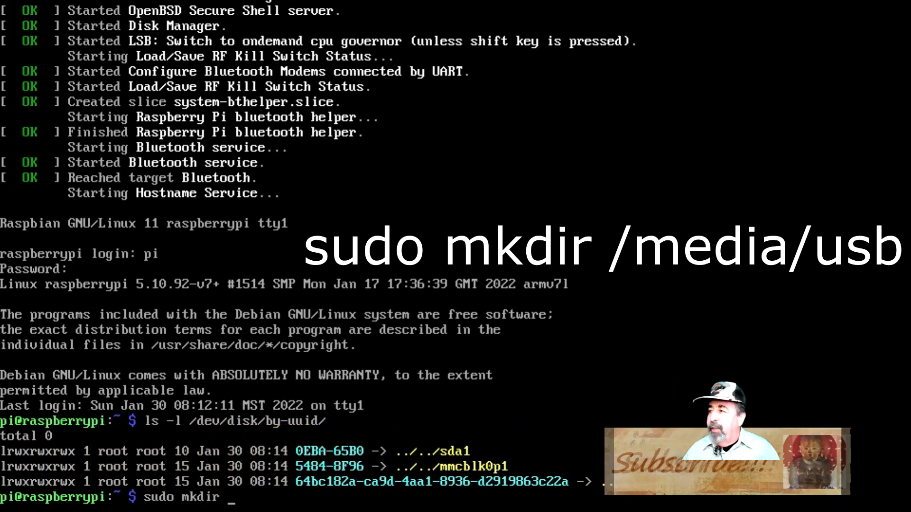
{"action": "type", "text": "/media/u"}
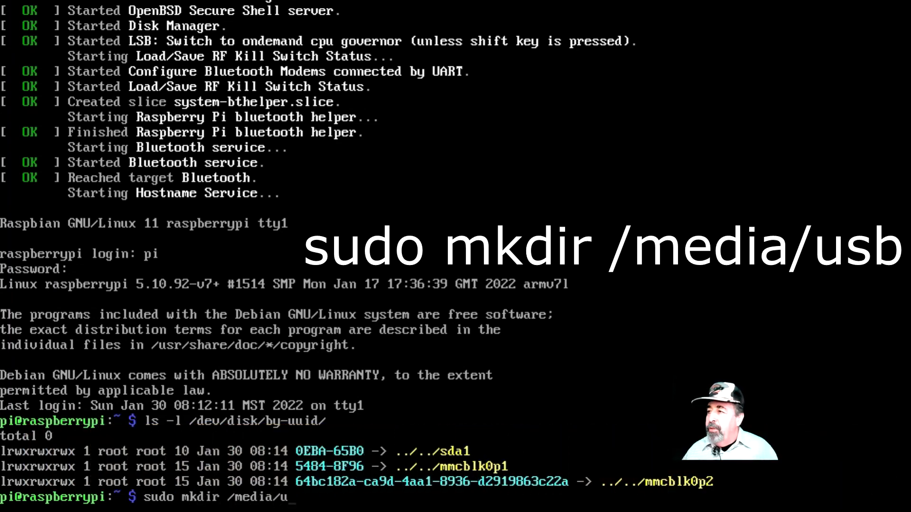
{"action": "type", "text": "sb"}
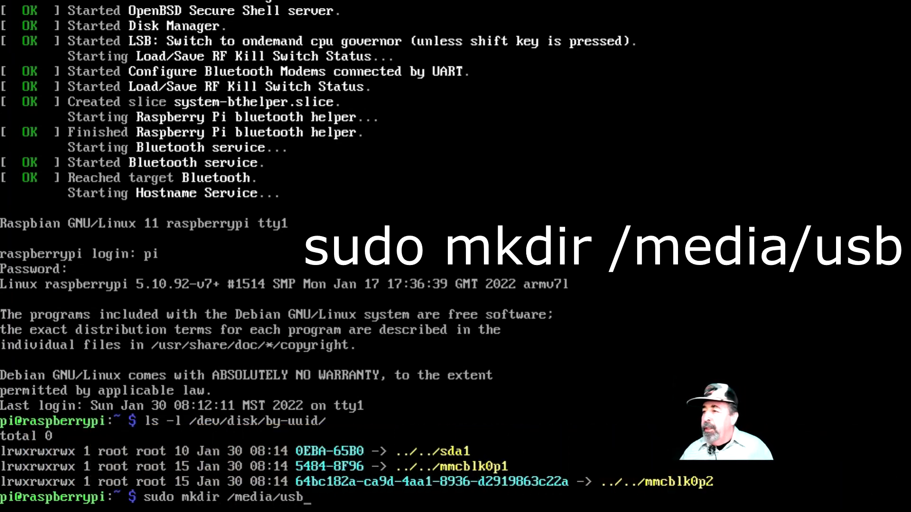
{"action": "key", "text": "Return"}
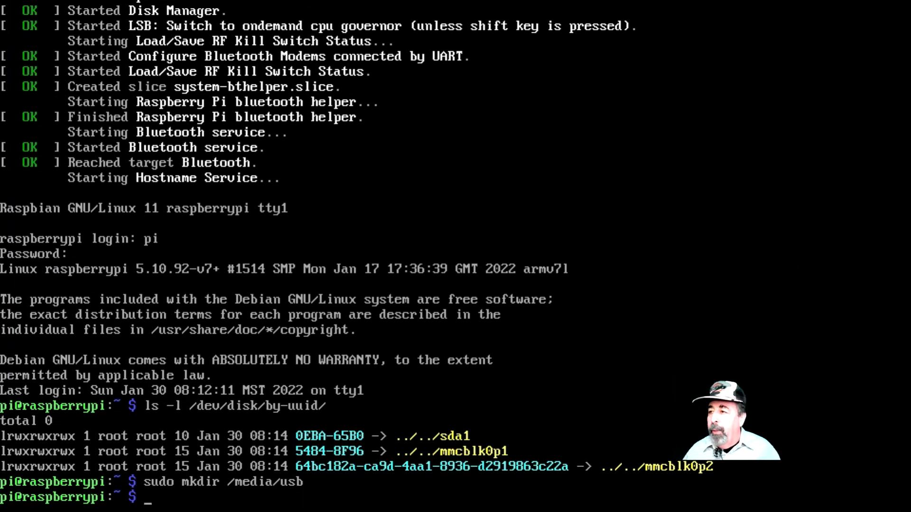
Give pi:pi recursive ownership of /media/usb with sudo chown -R.
{"action": "type", "text": "sudo chown -R"}
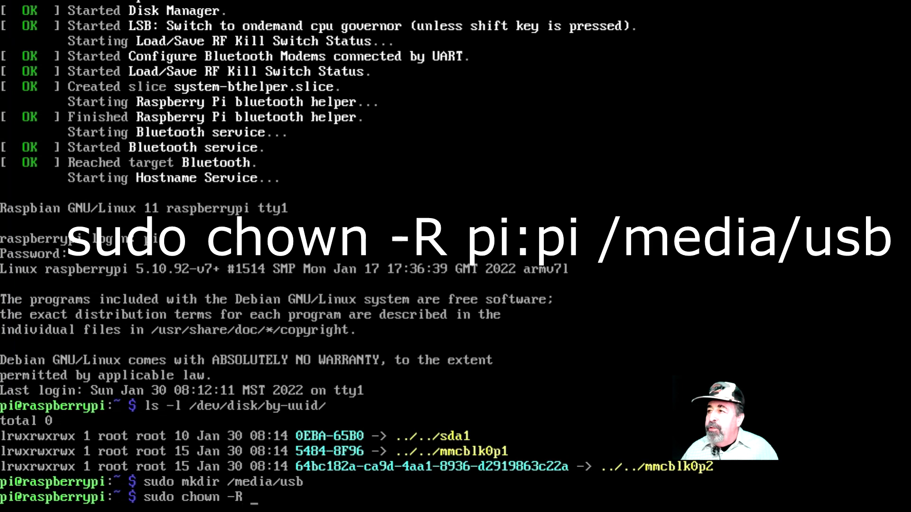
{"action": "type", "text": "pi:pi /"}
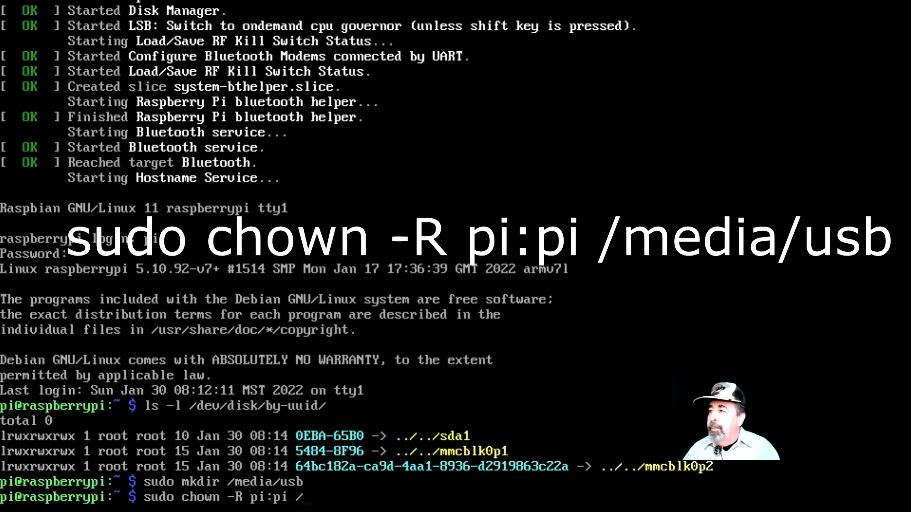
{"action": "key", "text": "Return"}
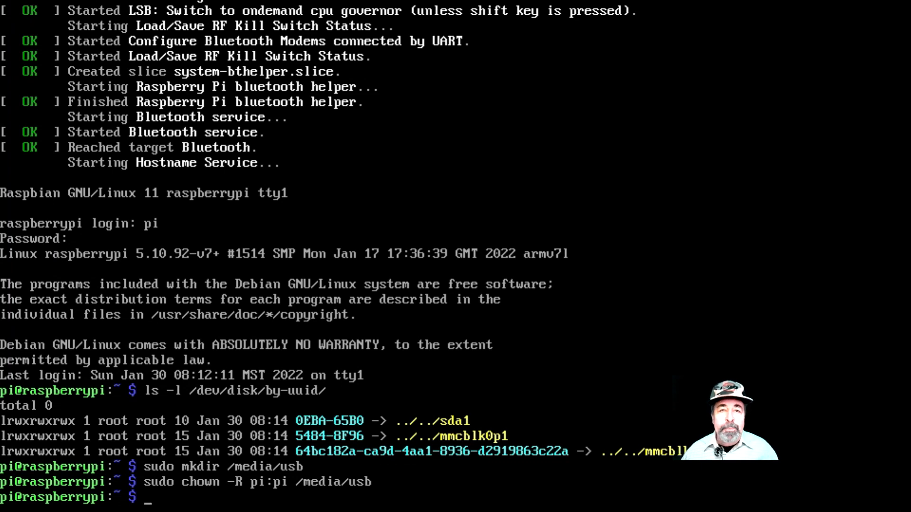
Mount /dev/sda1 at /media/usb with options uid=pi,gid=pi.
{"action": "type", "text": "sudo"}
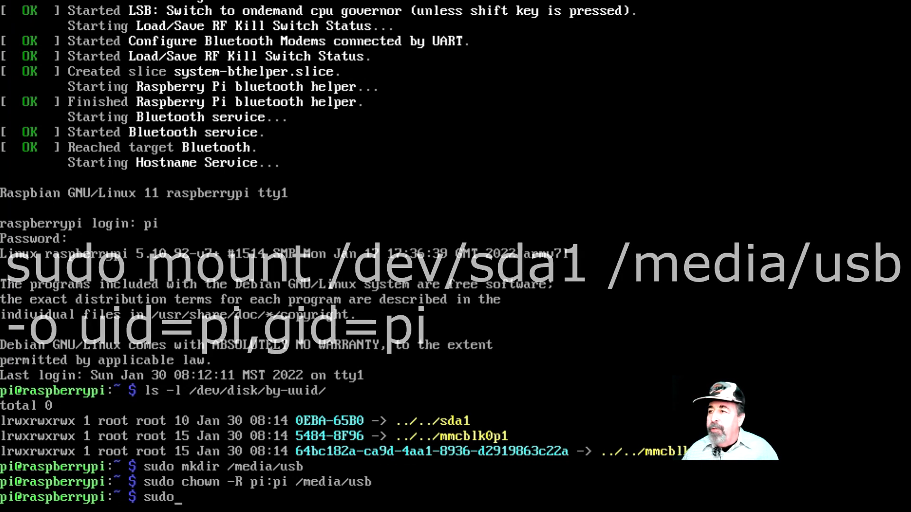
{"action": "type", "text": "mount /dev/sda1"}
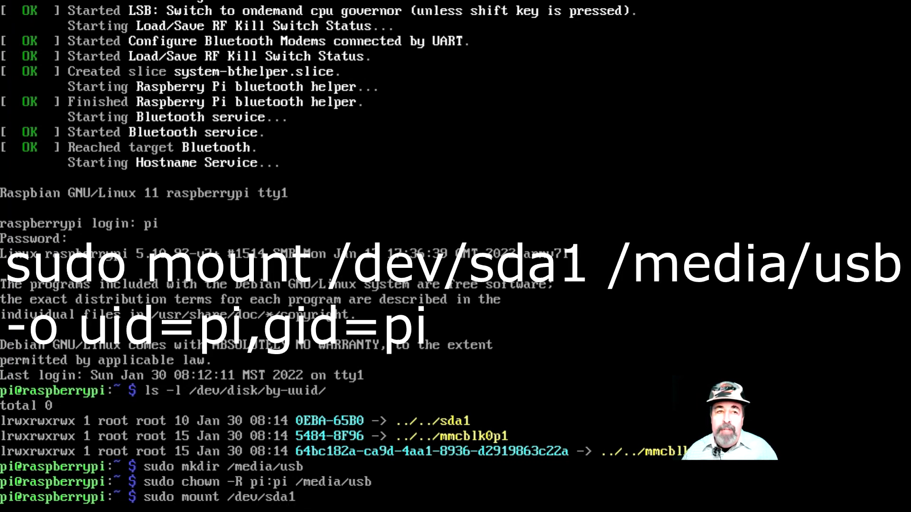
{"action": "type", "text": "/media/"}
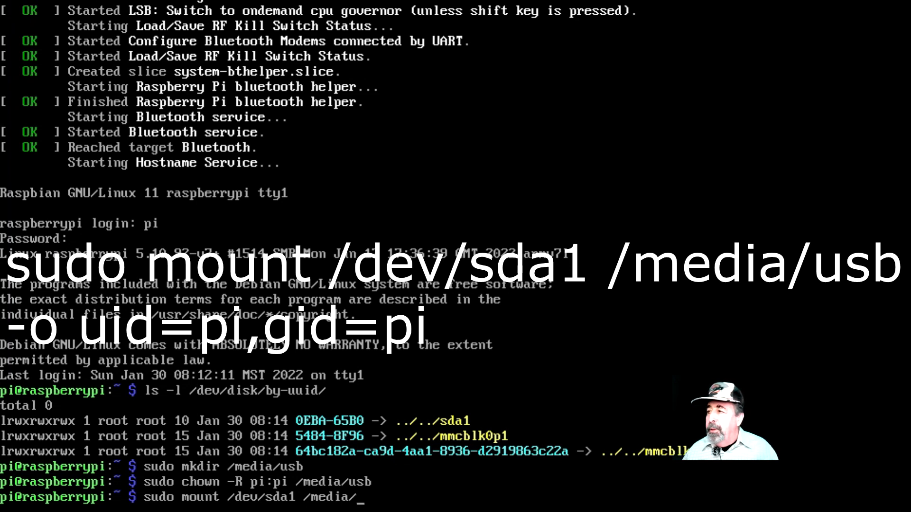
{"action": "type", "text": "usb -o u"}
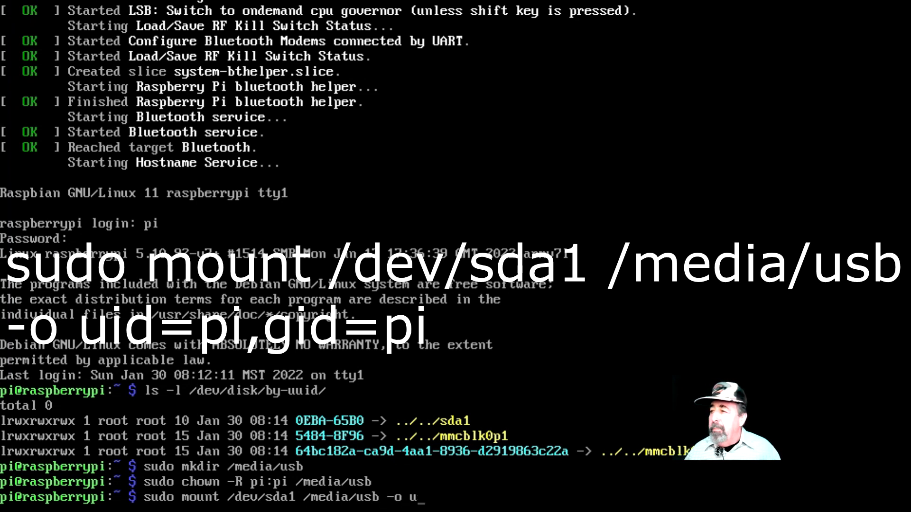
{"action": "type", "text": "id=pi,gid=pi"}
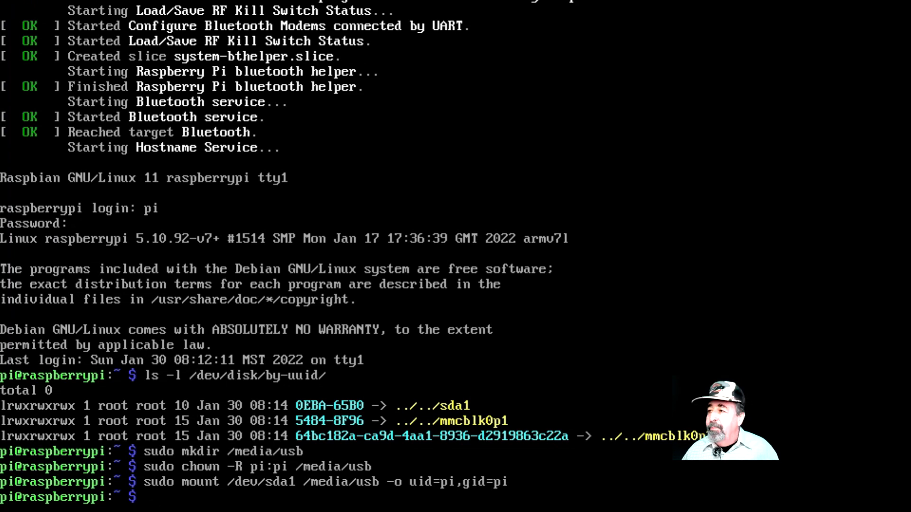
Attempt a plain umount of /media/usb, which is refused for needing superuser.
{"action": "type", "text": "umount"}
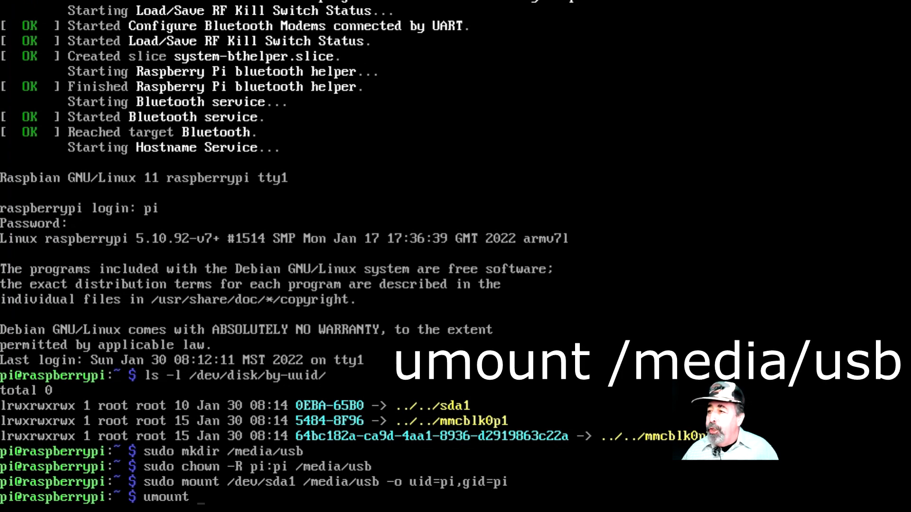
{"action": "type", "text": "/media"}
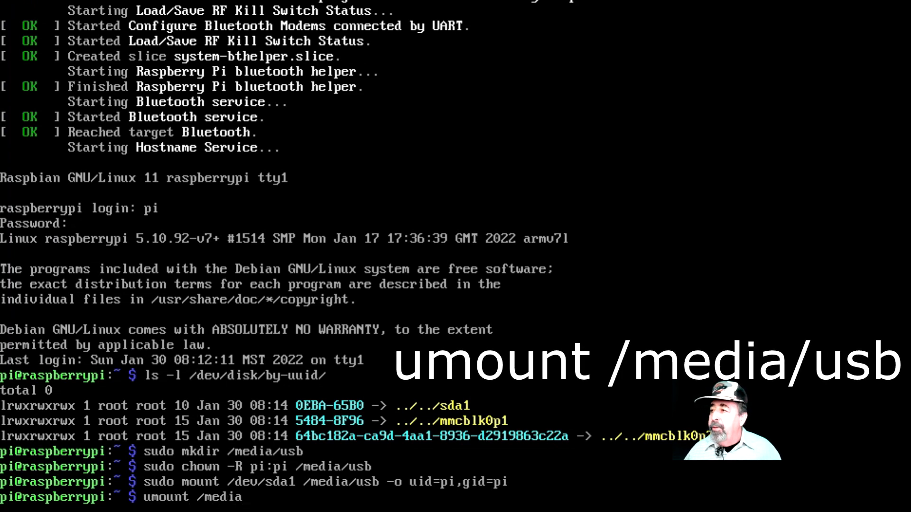
{"action": "key", "text": "Return"}
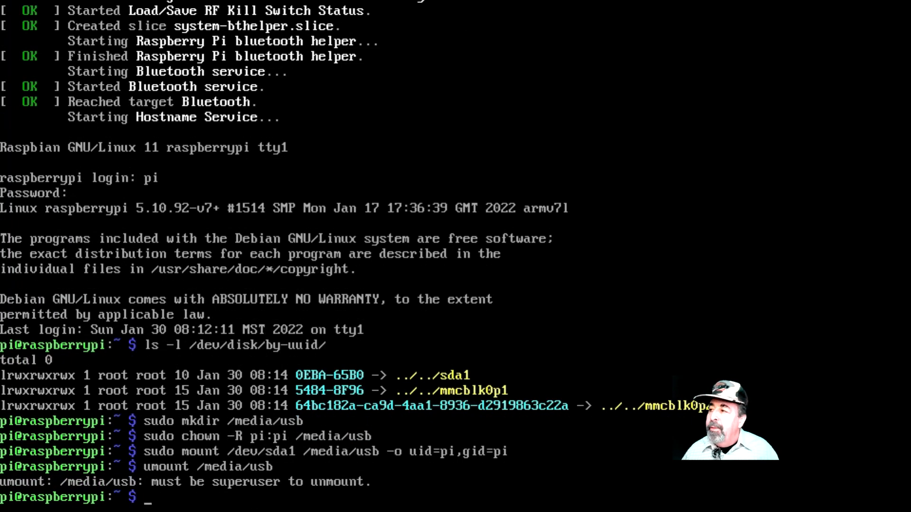
Unmount /media/usb successfully with sudo umount.
{"action": "type", "text": "umount /media/usb"}
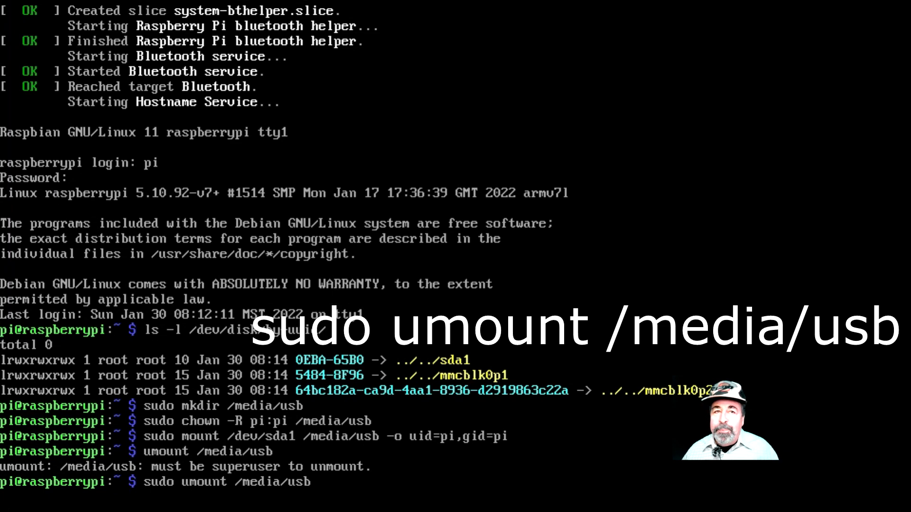
{"action": "key", "text": "Return"}
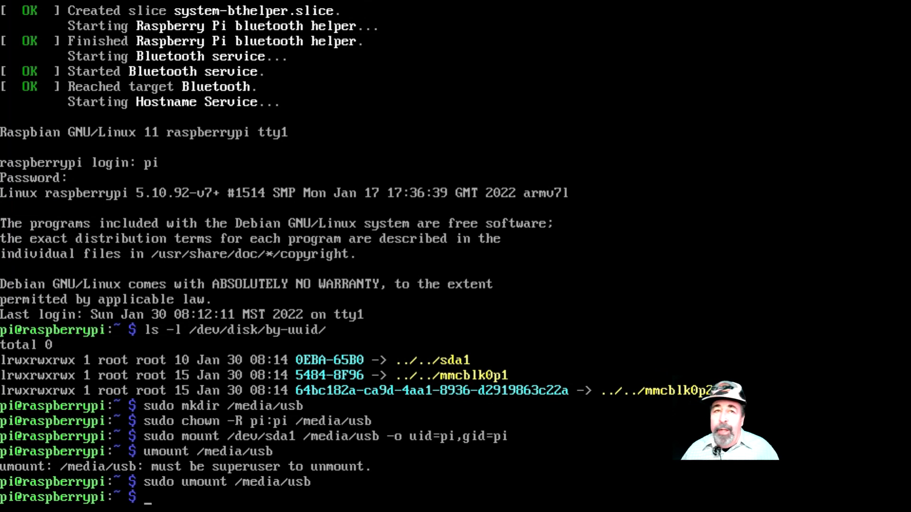
Open /etc/fstab in nano with sudo for editing.
{"action": "type", "text": "sudo"}
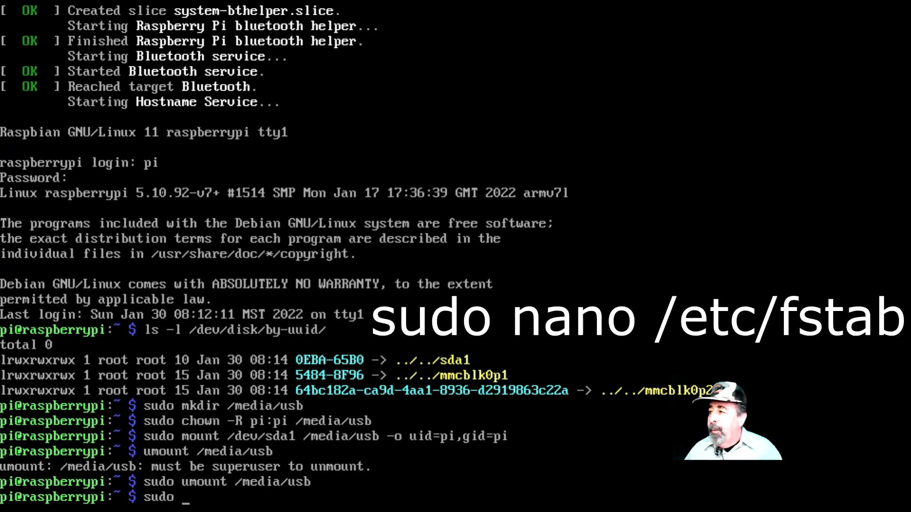
{"action": "type", "text": "nano /e"}
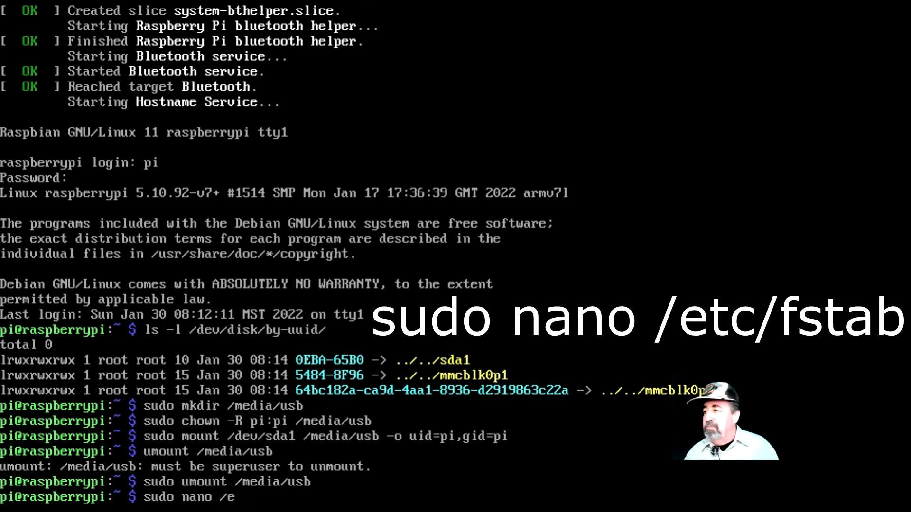
{"action": "type", "text": "tc/"}
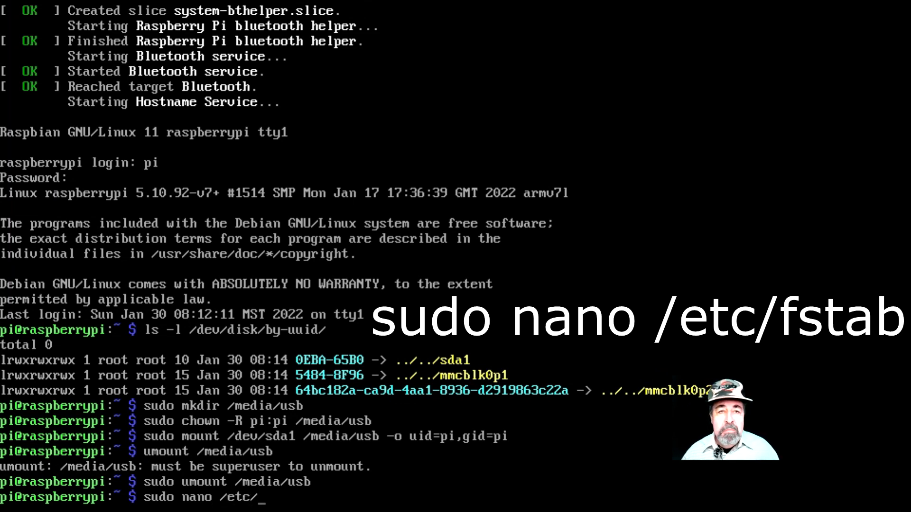
{"action": "type", "text": "fsta"}
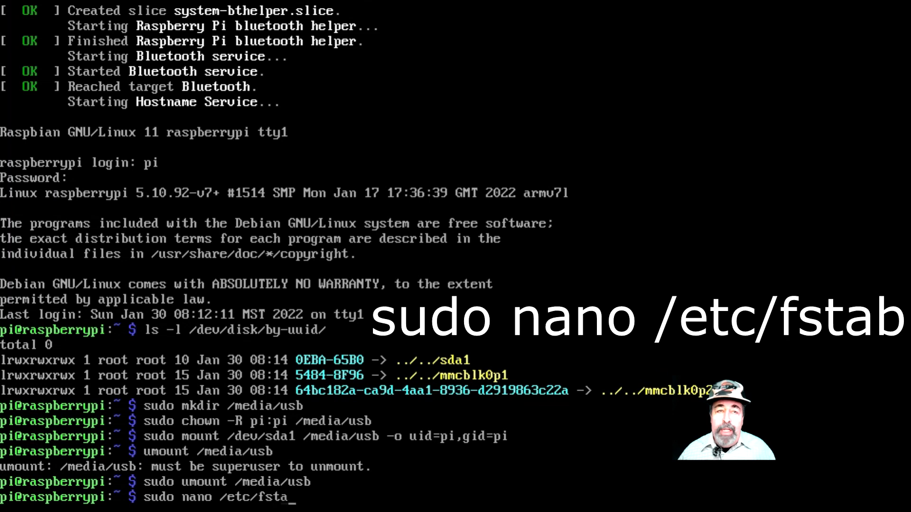
{"action": "type", "text": "b"}
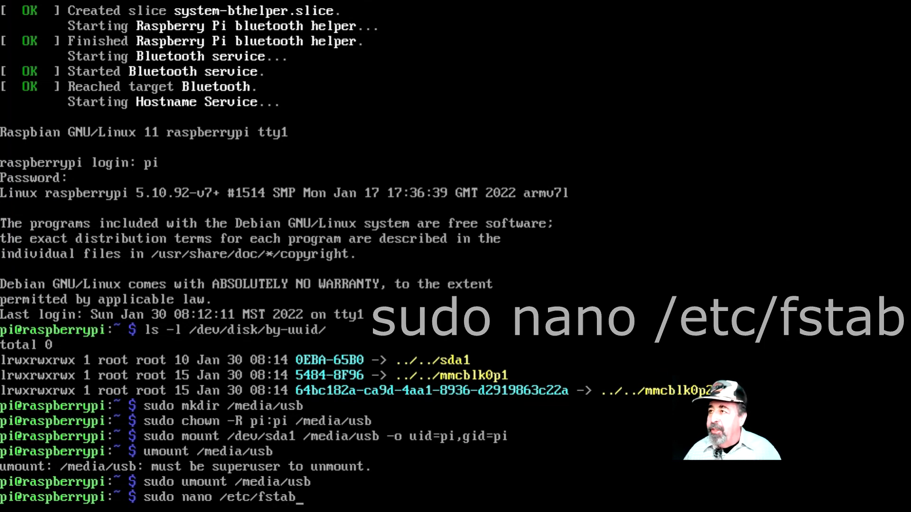
{"action": "key", "text": "Return"}
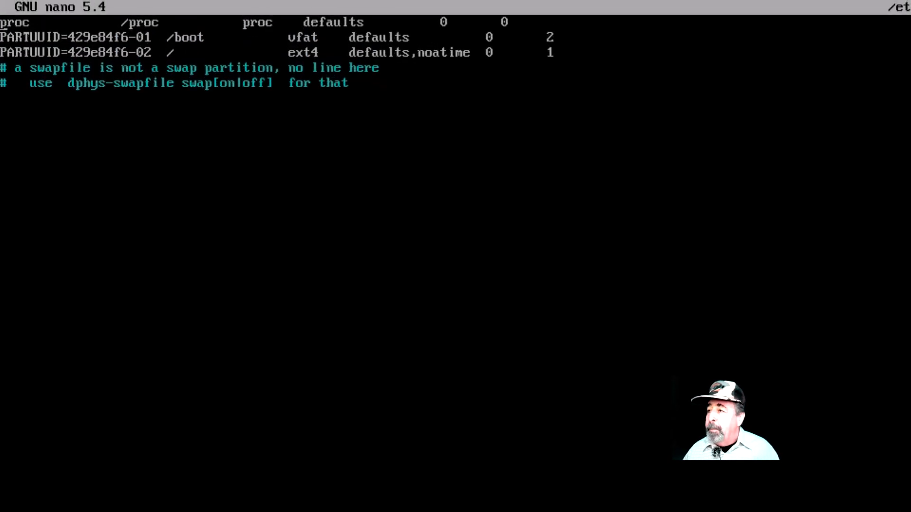
Add the fstab line UUID=0EBA-65B0 /media/usb vfat auto,nofail,noatime,users,rw,uid=pi,gid=pi 0 0 and exit.
{"action": "type", "text": "UUID"}
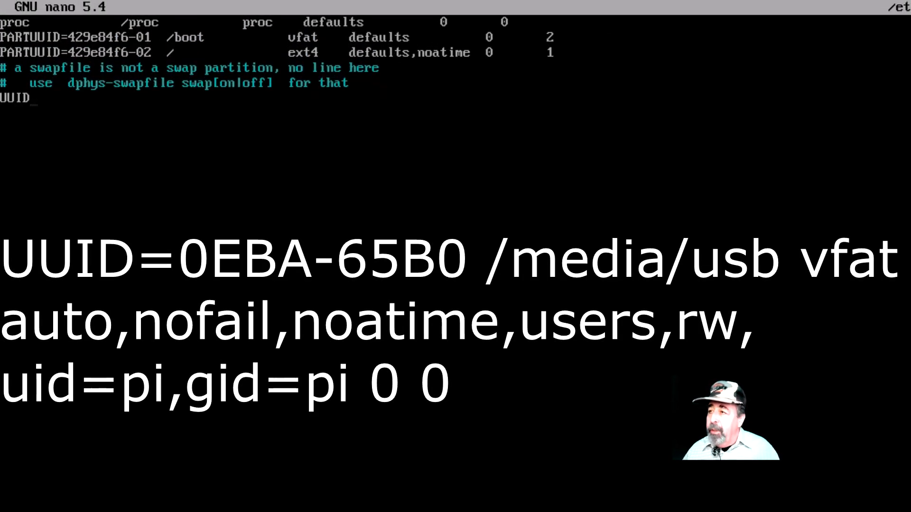
{"action": "type", "text": "="}
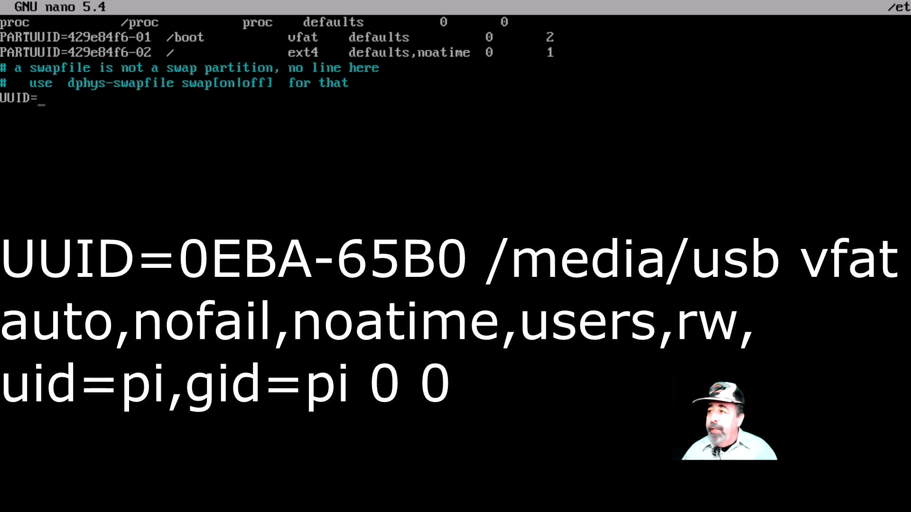
{"action": "type", "text": "0E"}
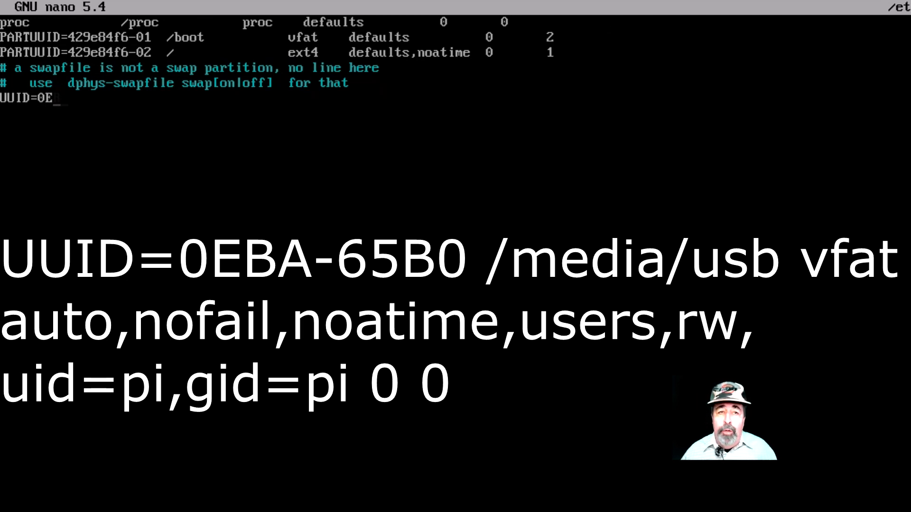
{"action": "type", "text": "BA-"}
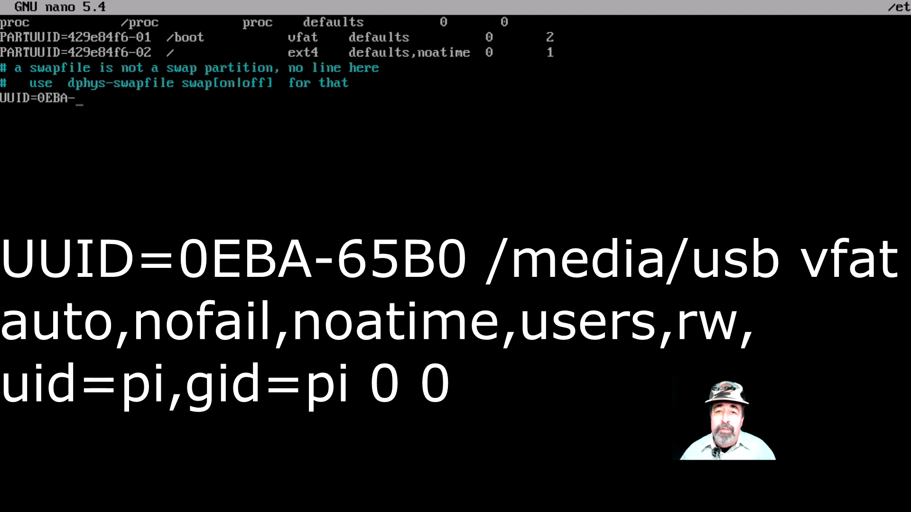
{"action": "type", "text": "65B0"}
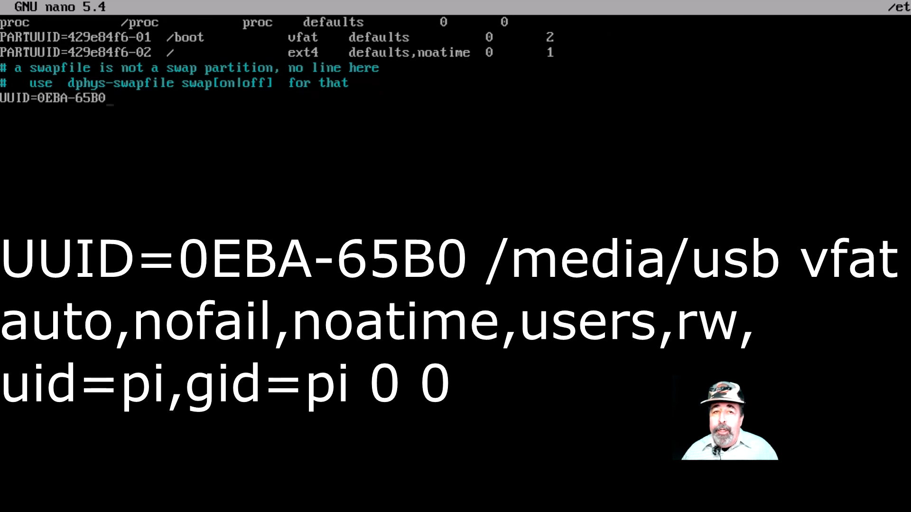
{"action": "type", "text": "/"}
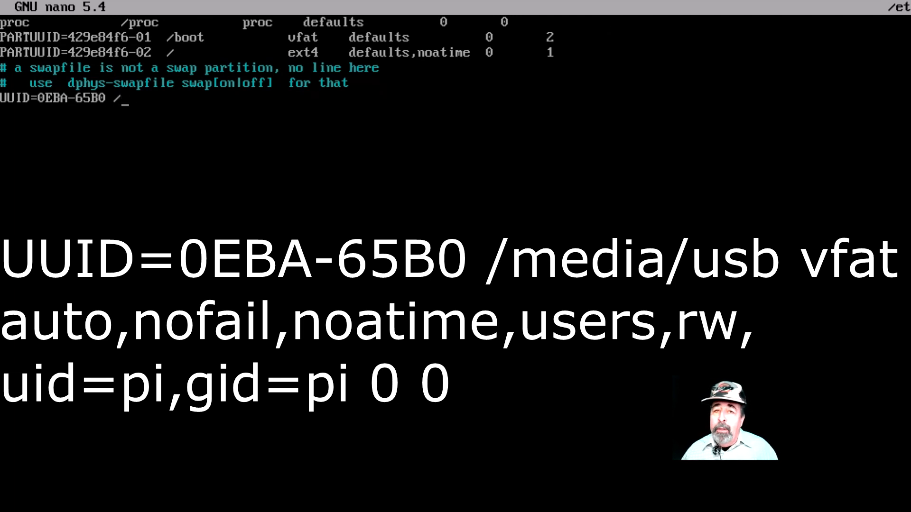
{"action": "type", "text": "media/u"}
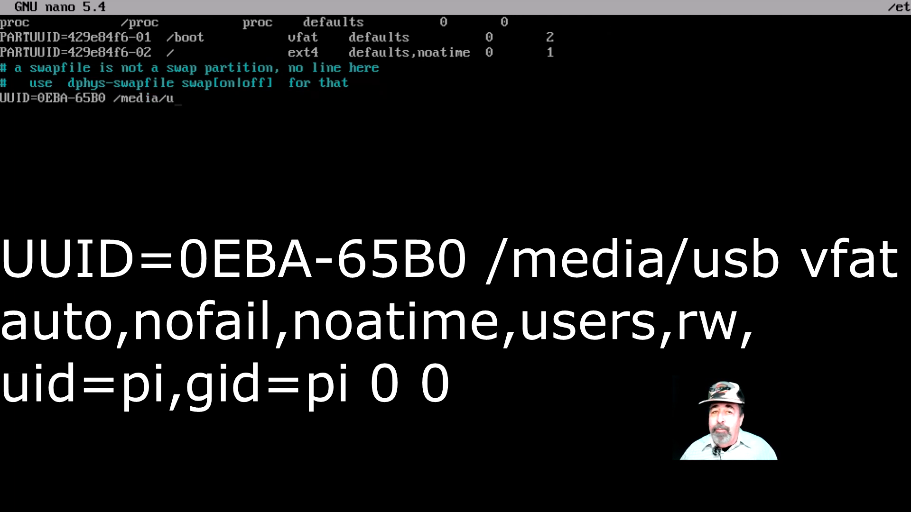
{"action": "type", "text": "sb"}
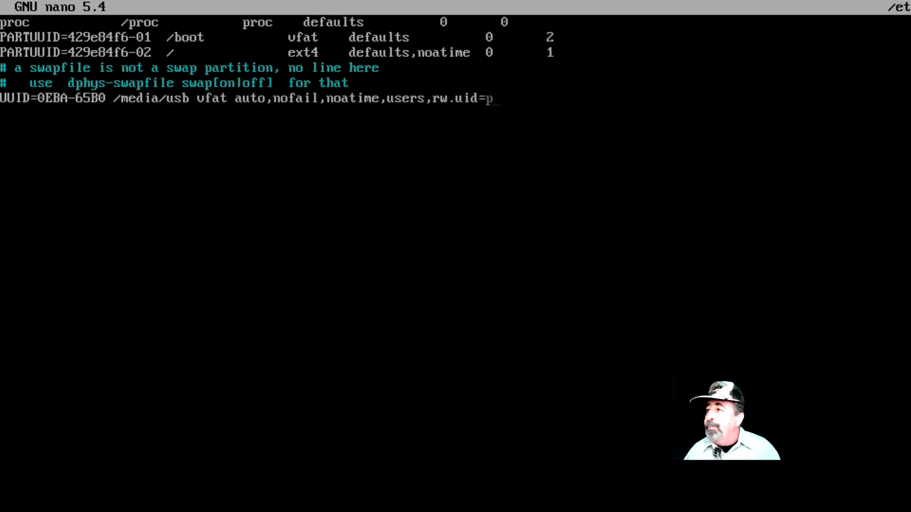
{"action": "key", "text": "ctrl+x"}
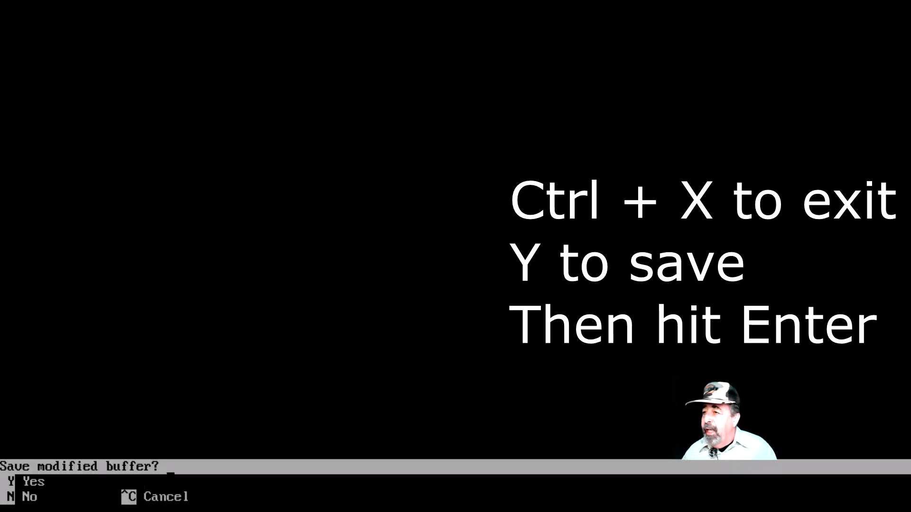
Confirm saving the modified fstab with Y, keeping the file name.
{"action": "key", "text": "y"}
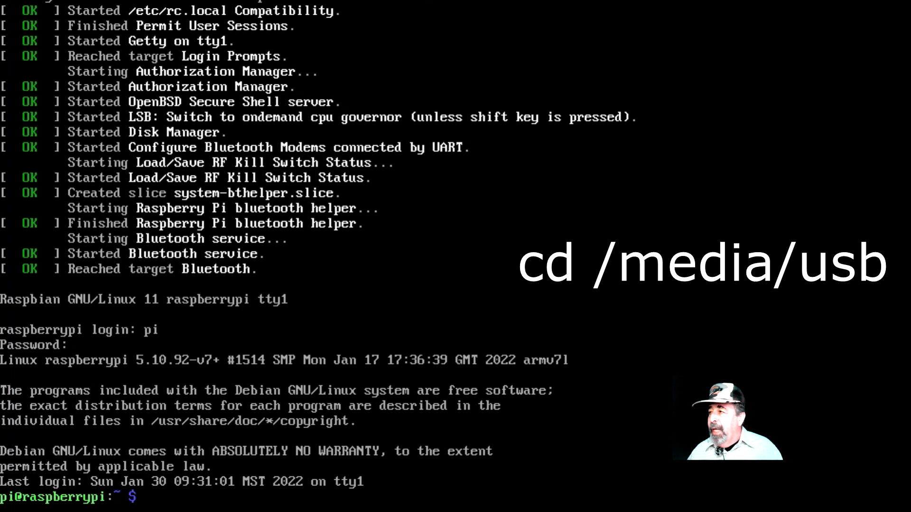
Change into /media/usb and list it, showing System Volume Information.
{"action": "type", "text": "cd /m"}
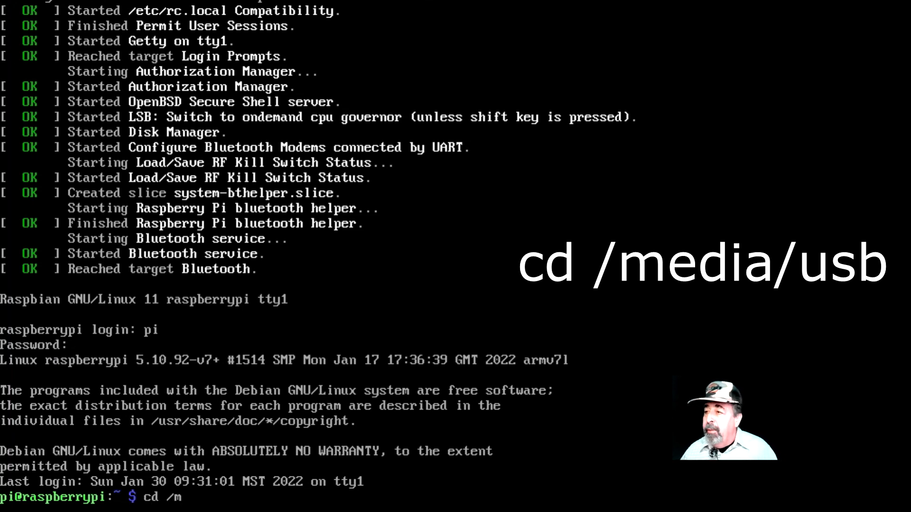
{"action": "type", "text": "edia/usb"}
{"action": "type", "text": "dir"}
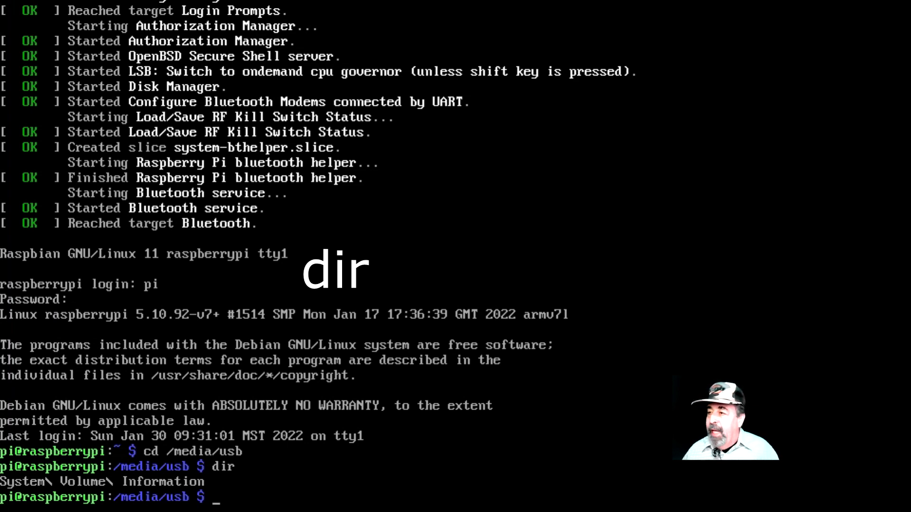
Return to the root directory with cd /.
{"action": "type", "text": "cd"}
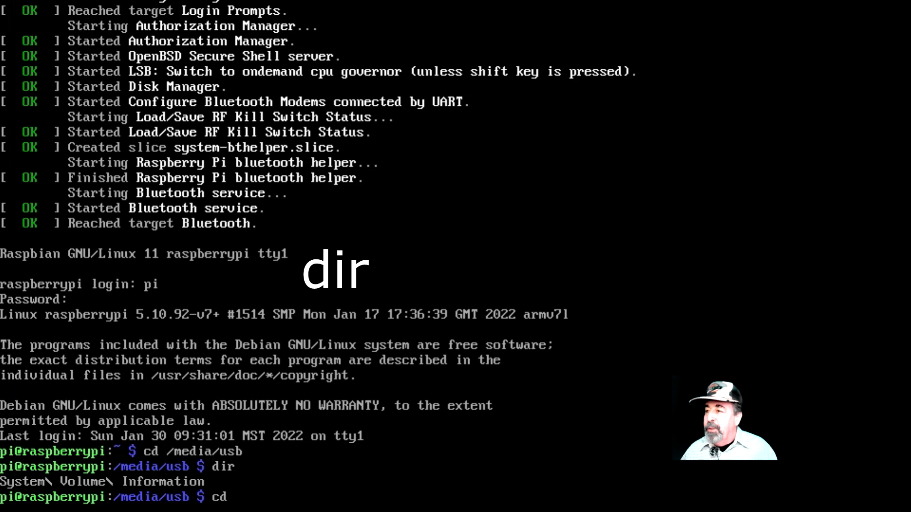
{"action": "type", "text": "/"}
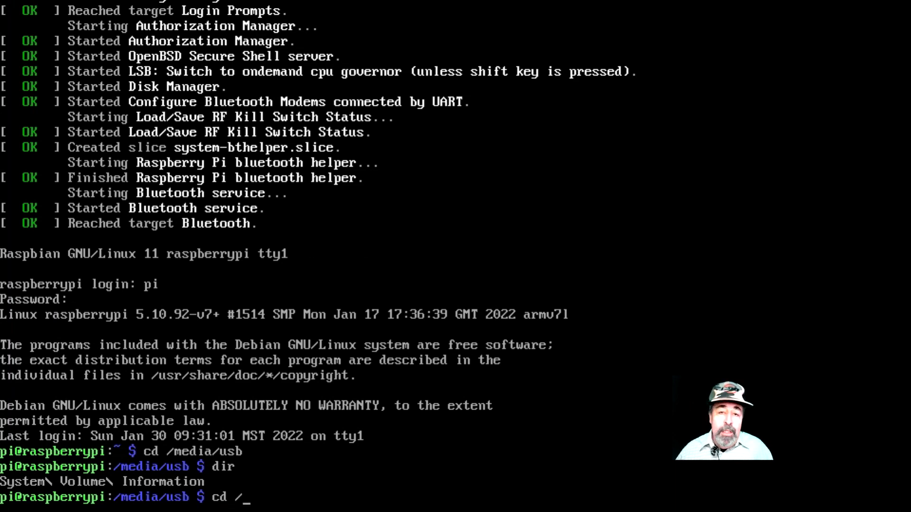
{"action": "key", "text": "Return"}
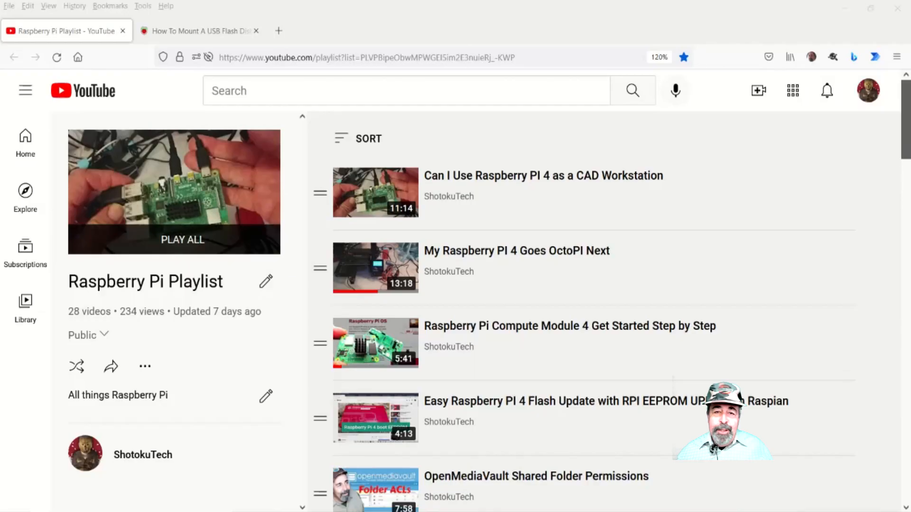
{"action": "scroll", "scroll_direction": "down", "scroll_amount": 3}
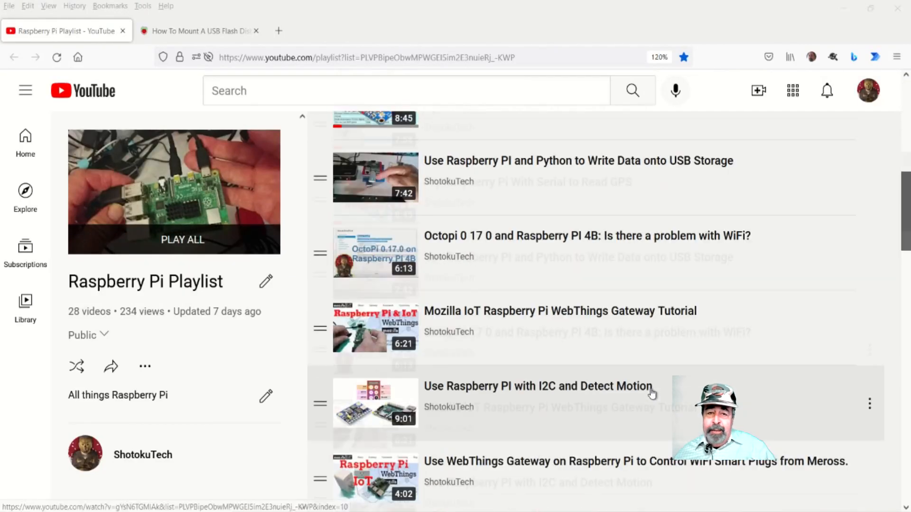
{"action": "scroll", "scroll_direction": "down", "scroll_amount": 3}
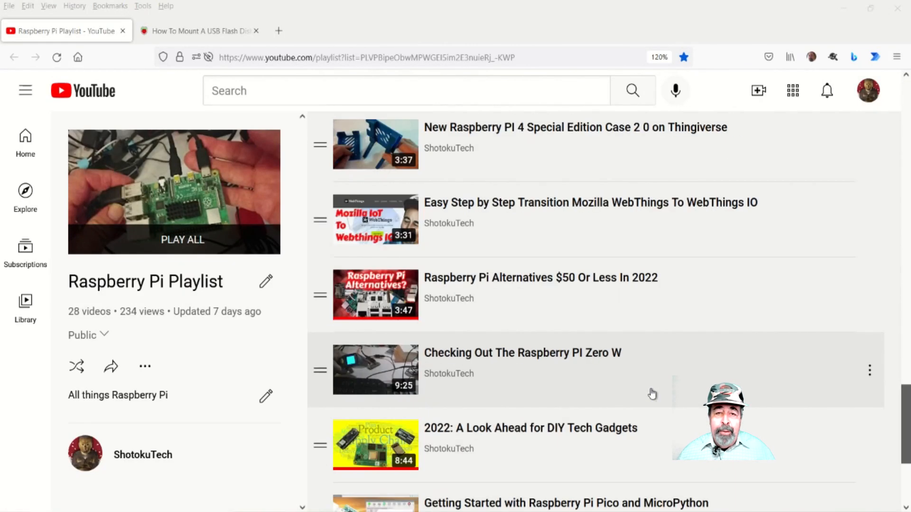
{"action": "scroll", "scroll_direction": "down", "scroll_amount": 3}
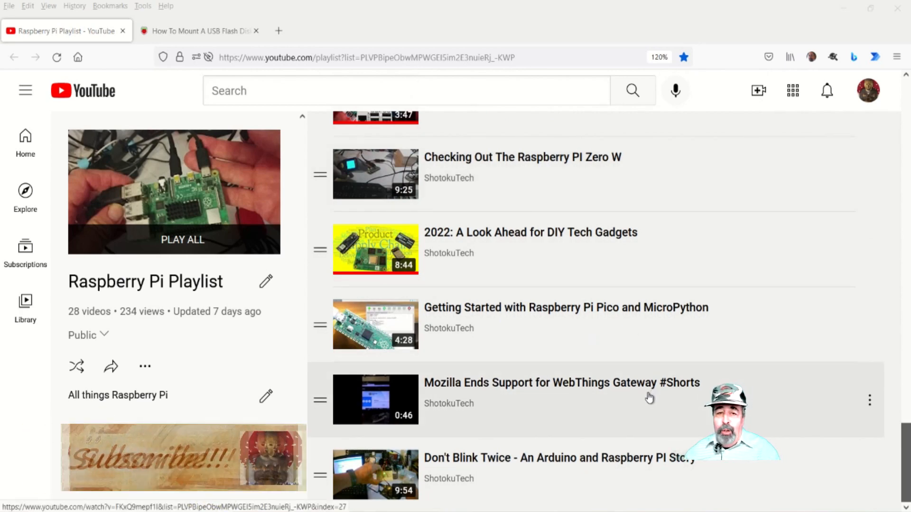
{"action": "scroll", "scroll_direction": "down", "scroll_amount": 3}
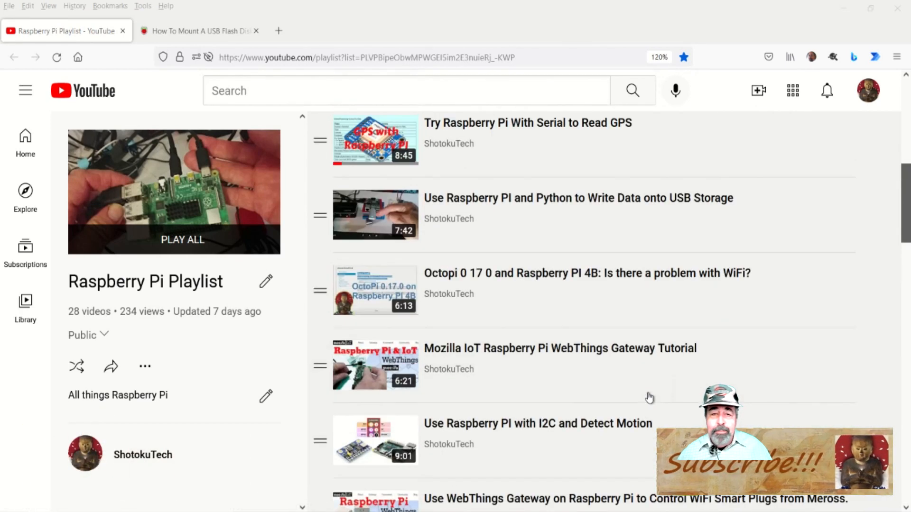
{"action": "scroll", "scroll_direction": "up", "scroll_amount": 3}
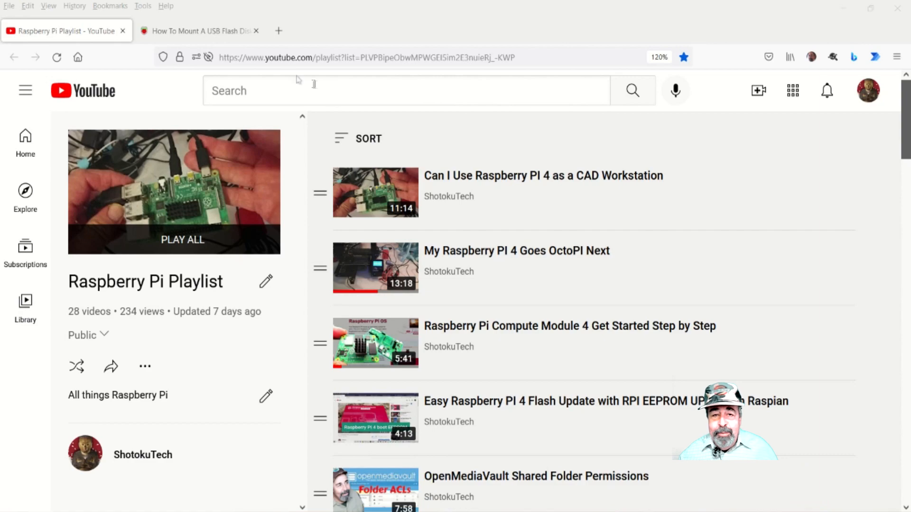